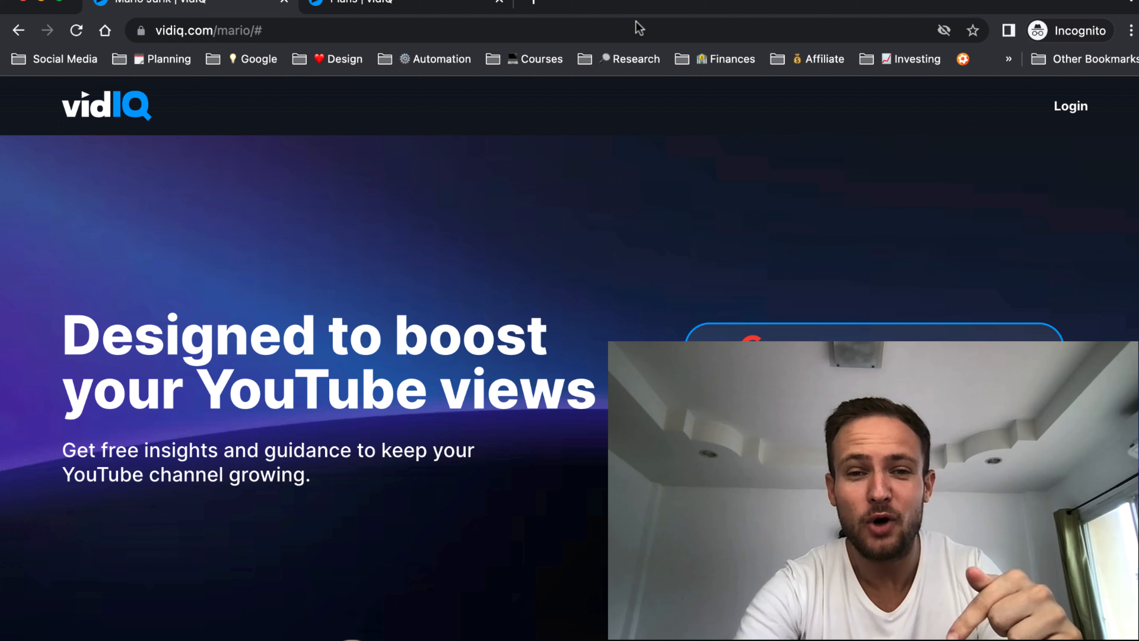
{"action": "mouse_move", "coordinate": [485, 81]}
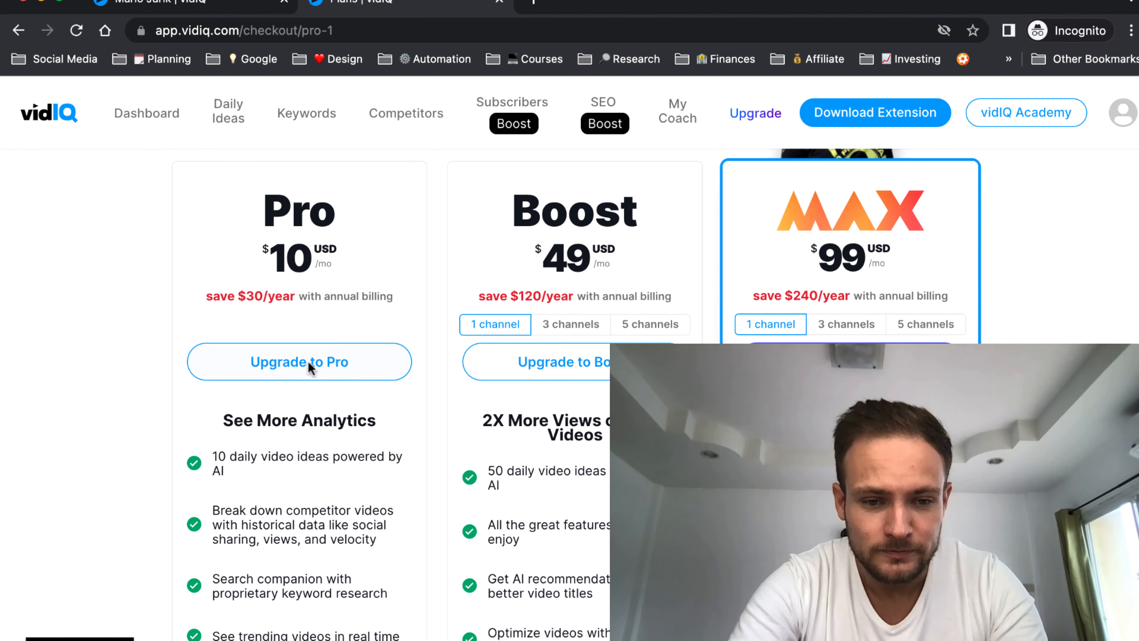
- Start Pro checkout, enter promo code 'think' to bring the total to $0.00, then close it
{"action": "left_click", "coordinate": [298, 362]}
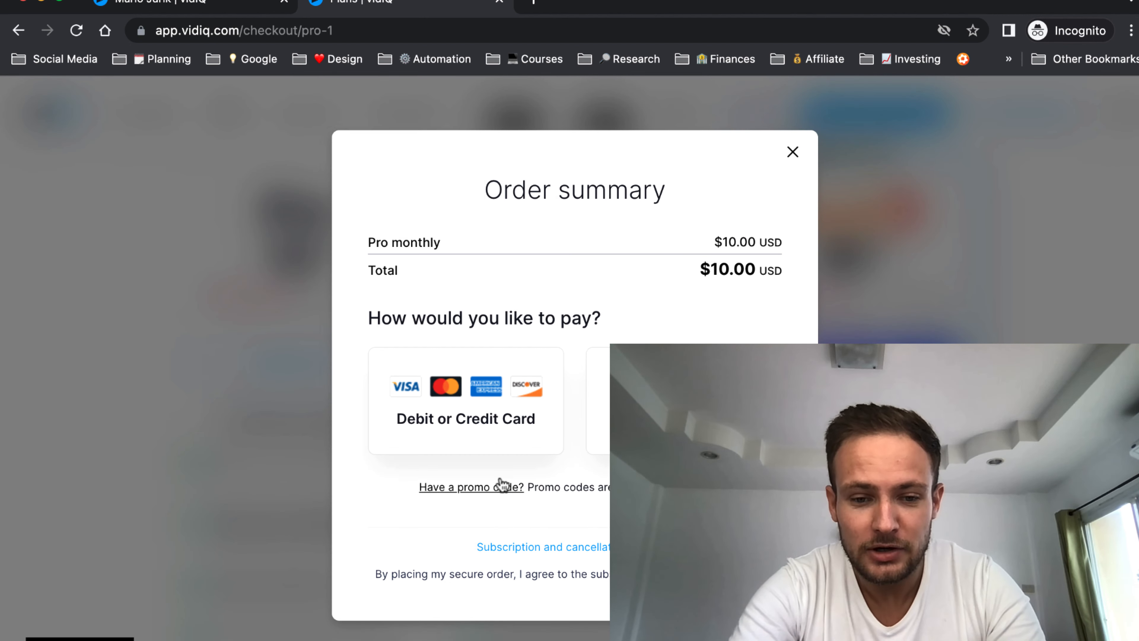
{"action": "left_click", "coordinate": [471, 487]}
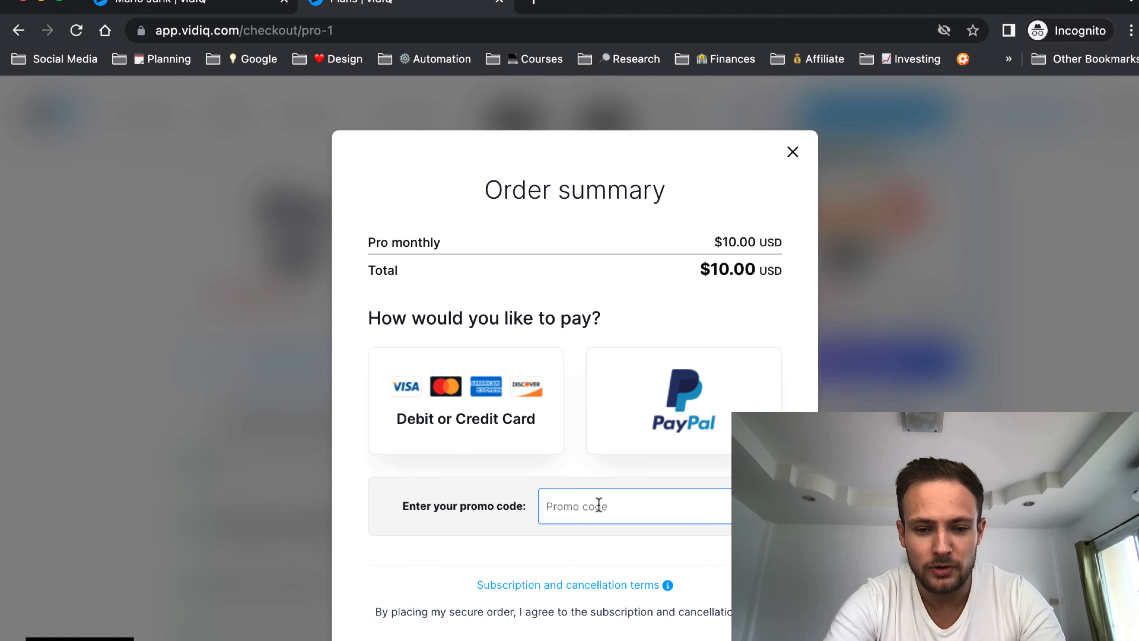
{"action": "type", "text": "THIN"}
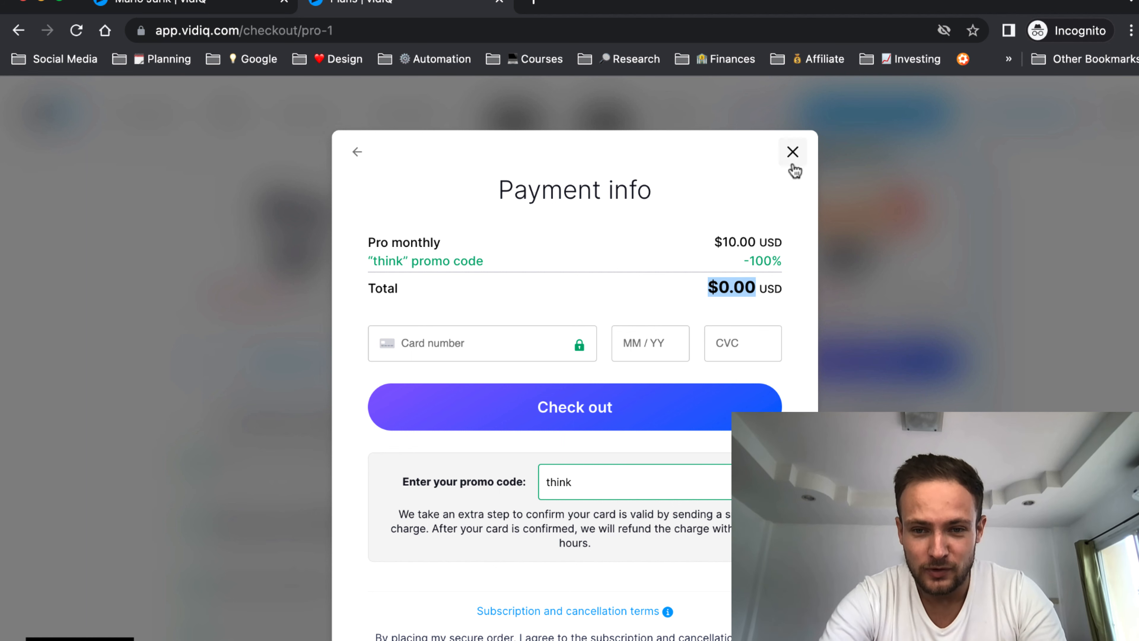
{"action": "left_click", "coordinate": [793, 152]}
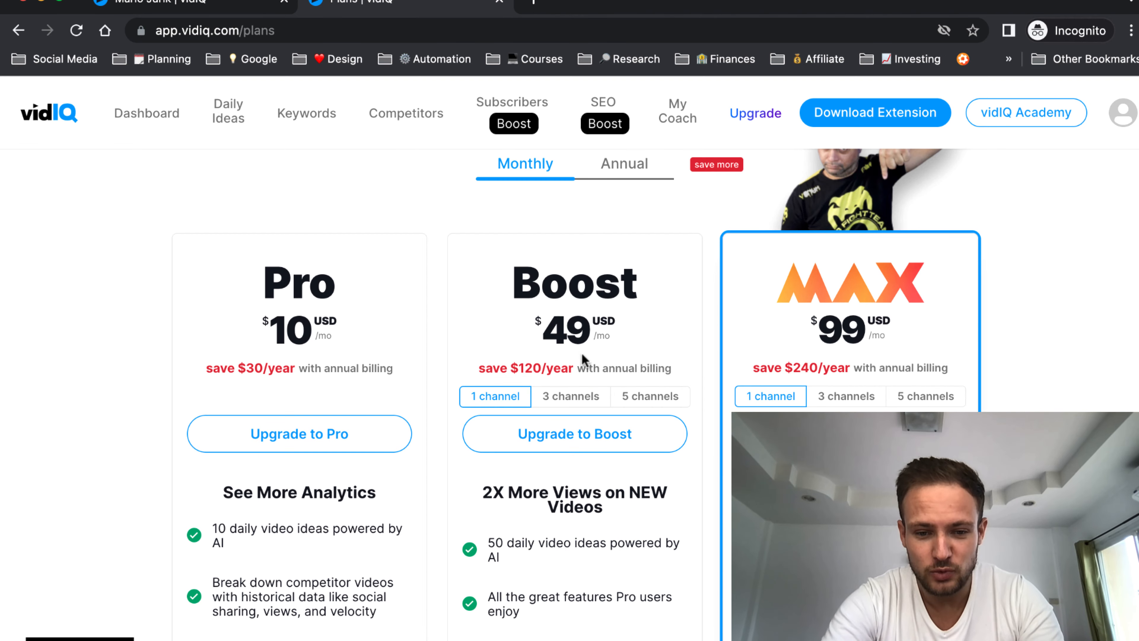
{"action": "scroll", "scroll_direction": "down", "scroll_amount": 3}
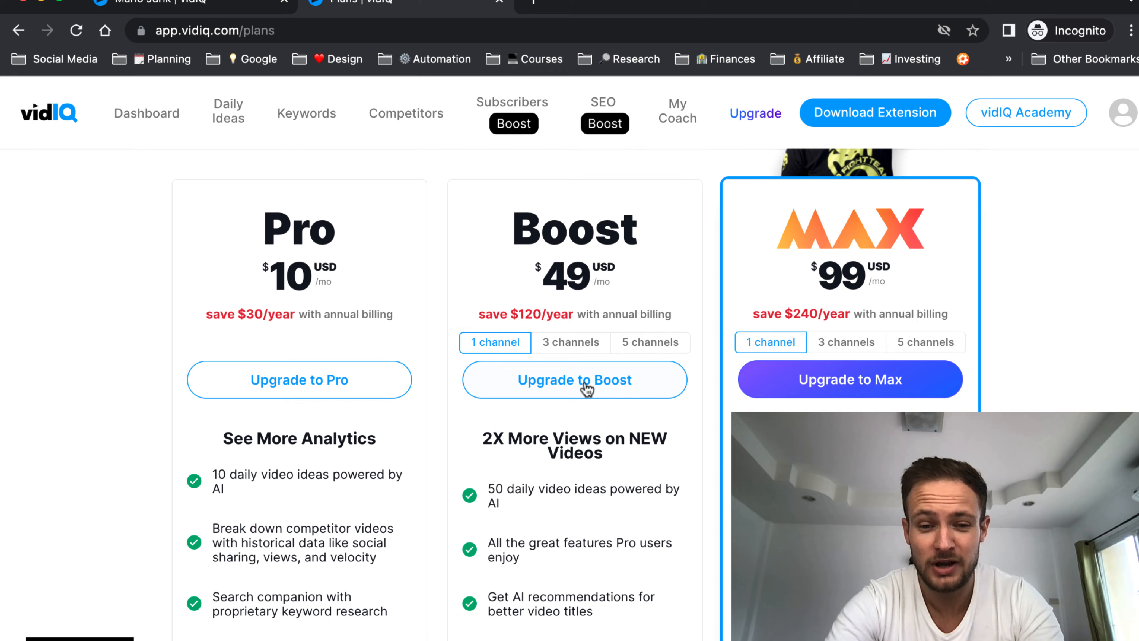
{"action": "left_click", "coordinate": [574, 379]}
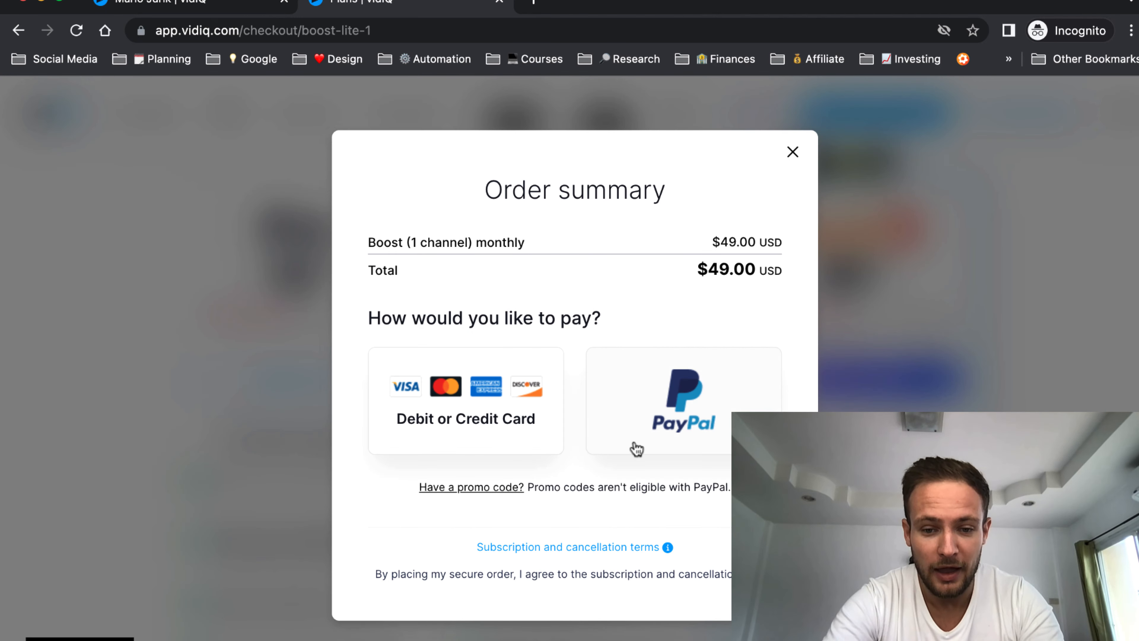
- Enter promo code 'think' on the Boost order to bring the total to $0.00
{"action": "type", "text": "think"}
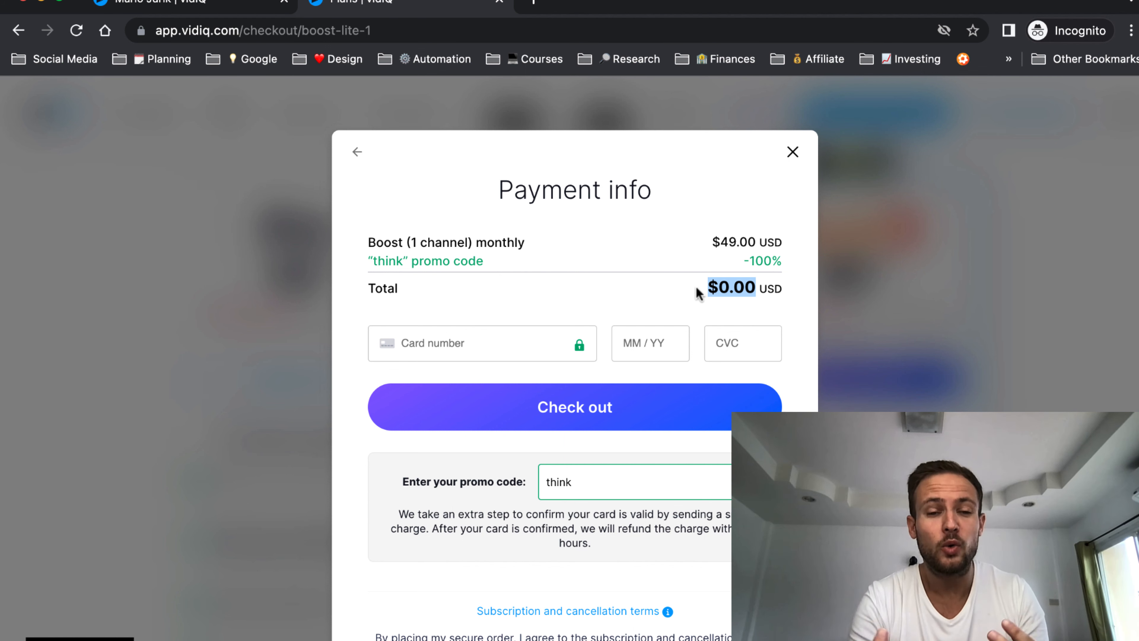
{"action": "mouse_move", "coordinate": [823, 117]}
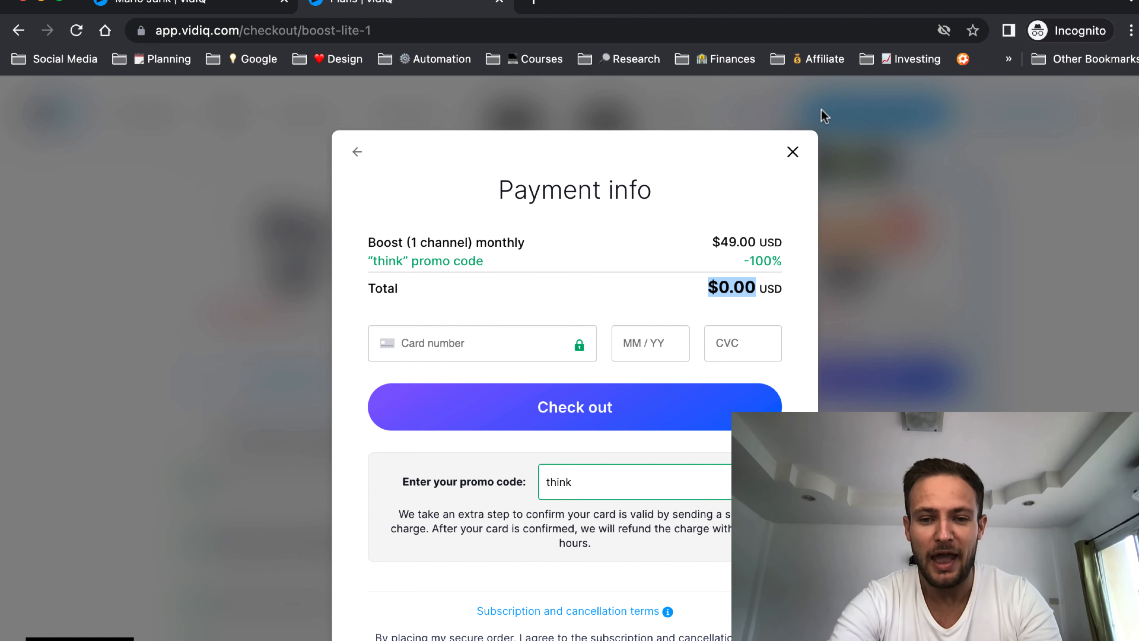